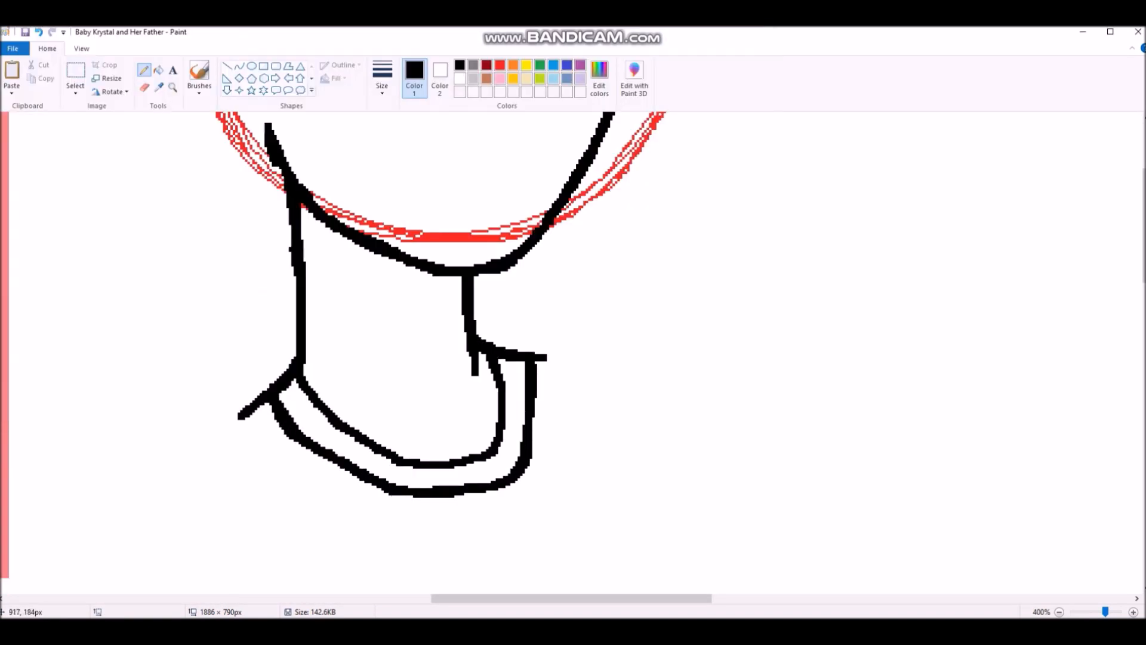
# Draw the thick black outline of the father's neck and collar below the head sketch
pyautogui.moveTo(330, 263); pyautogui.dragTo(395, 395)
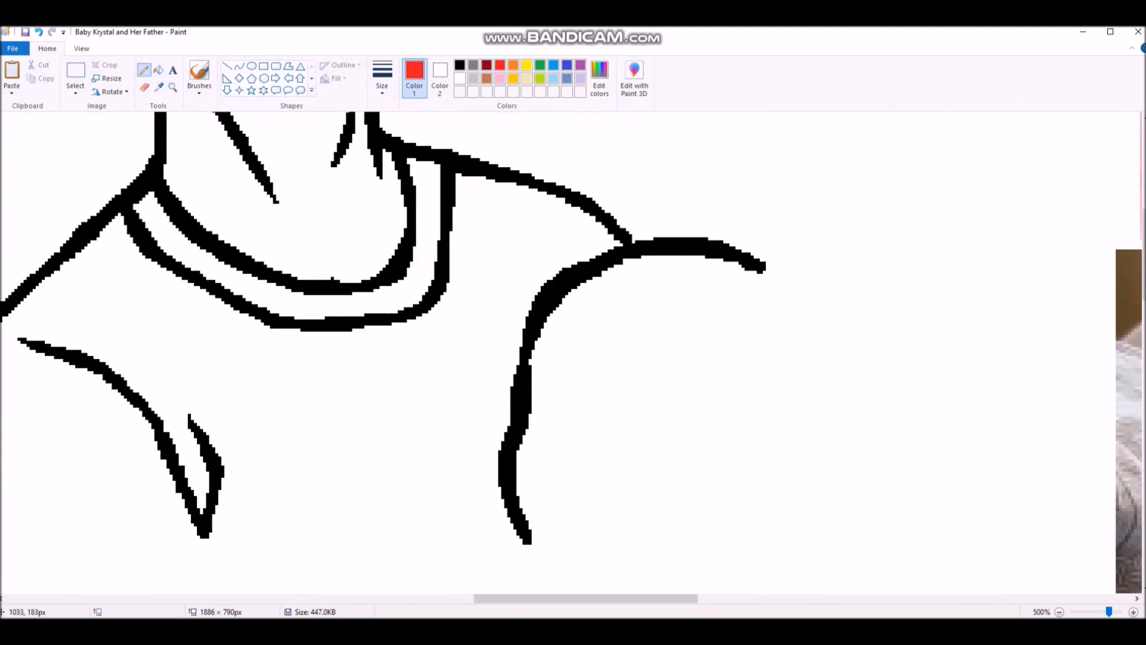
# Sketch the baby's spiky hair and cat ear in red under the father's chin
pyautogui.click(1060, 611)
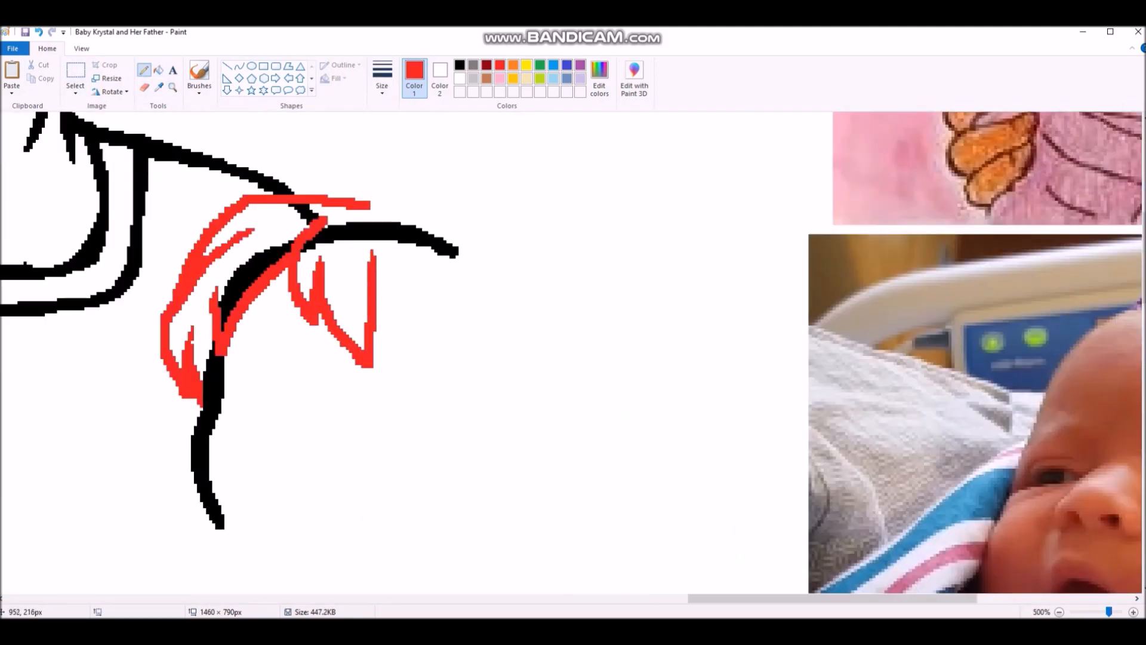
pyautogui.moveTo(373, 248); pyautogui.dragTo(497, 435)
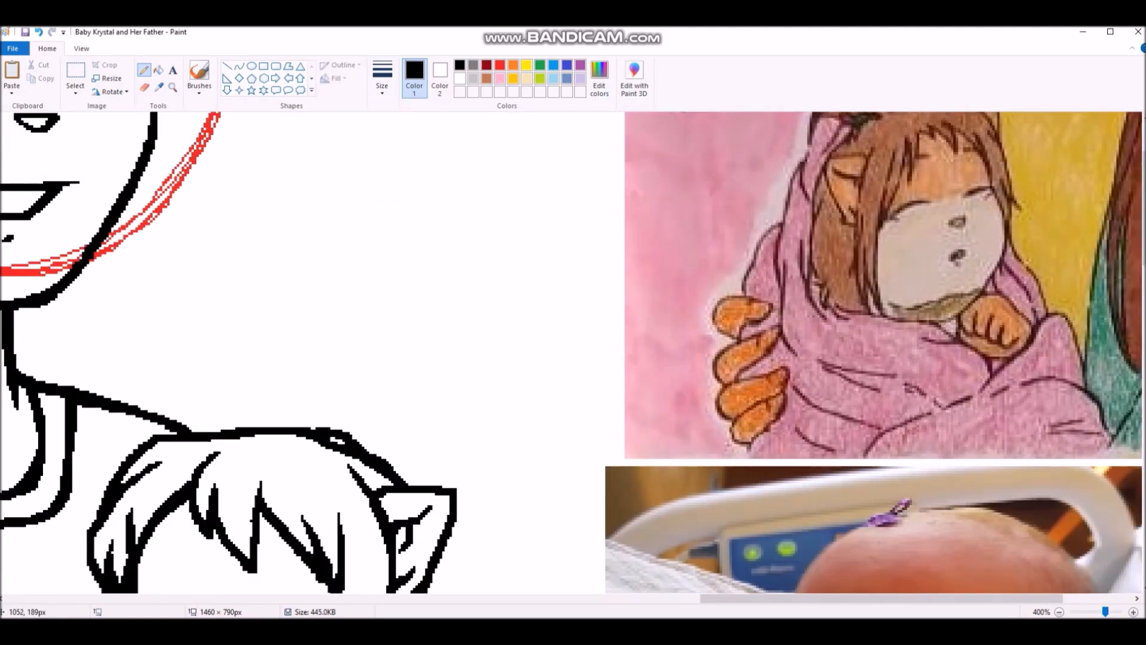
# Scroll down the canvas to reach the baby's hair and blanket area
pyautogui.scroll(-3)
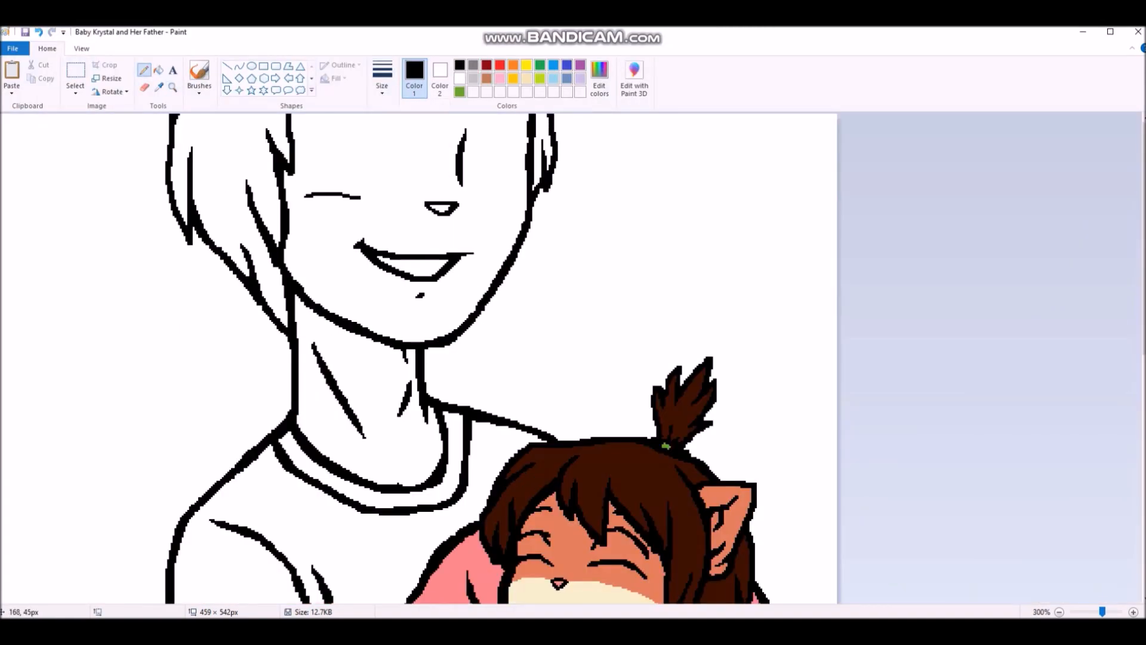
# Begin colouring the father's face and neck skin cream
pyautogui.scroll(-3)
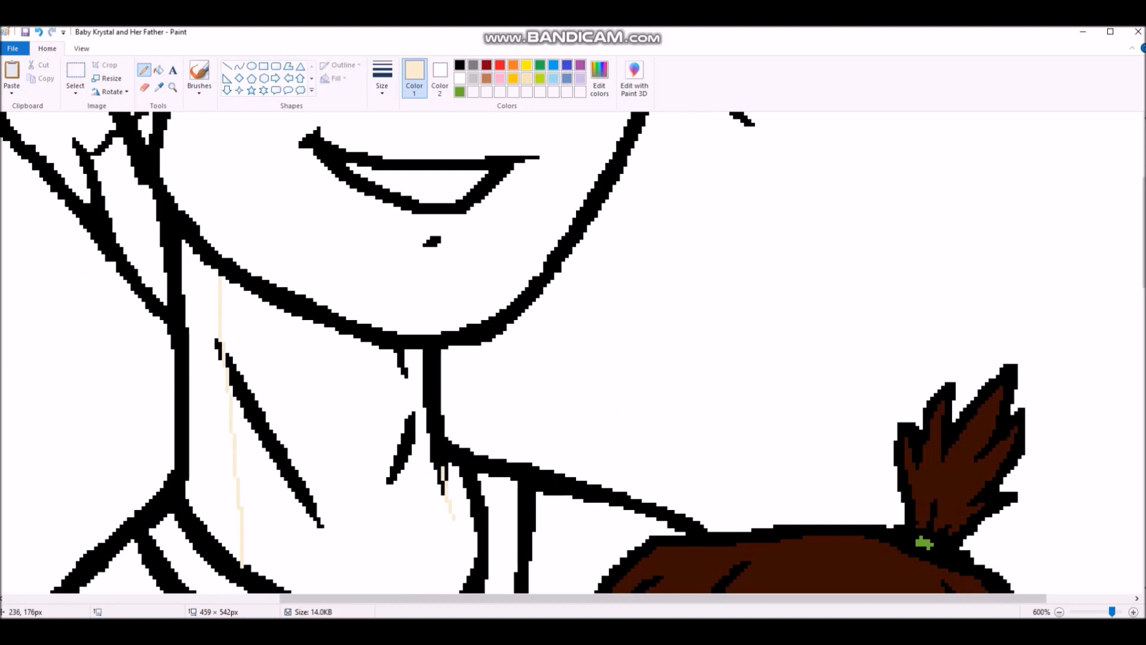
pyautogui.click(598, 78)
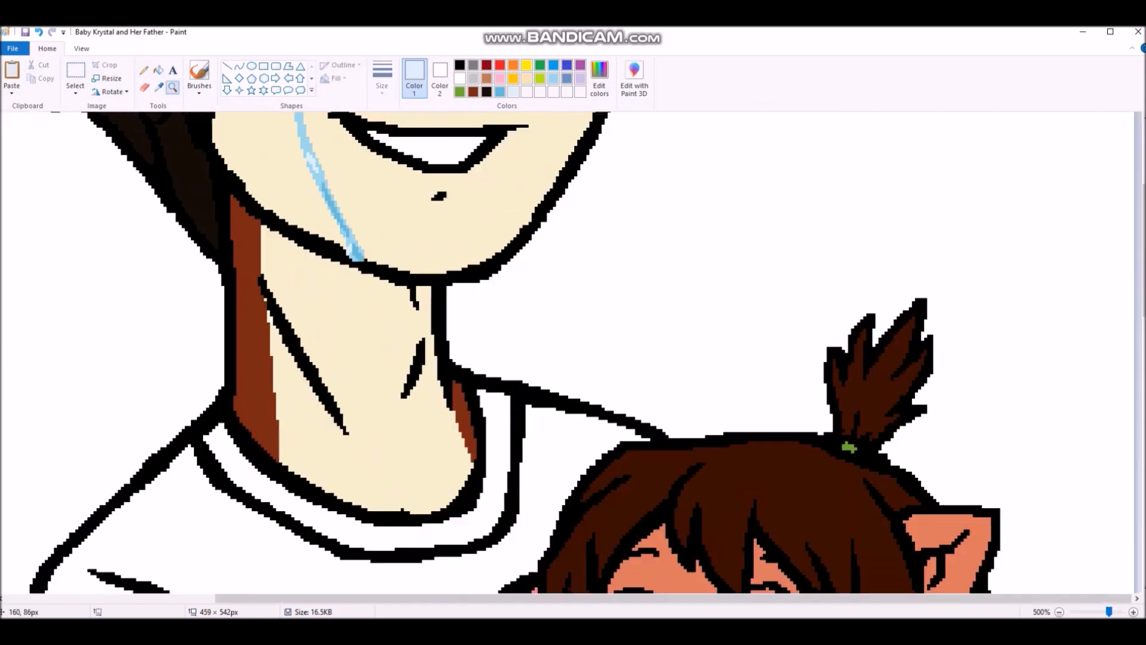
# Fill the father's shirt dark navy, view the whole picture, and pick a custom blue for the border
pyautogui.click(1059, 611)
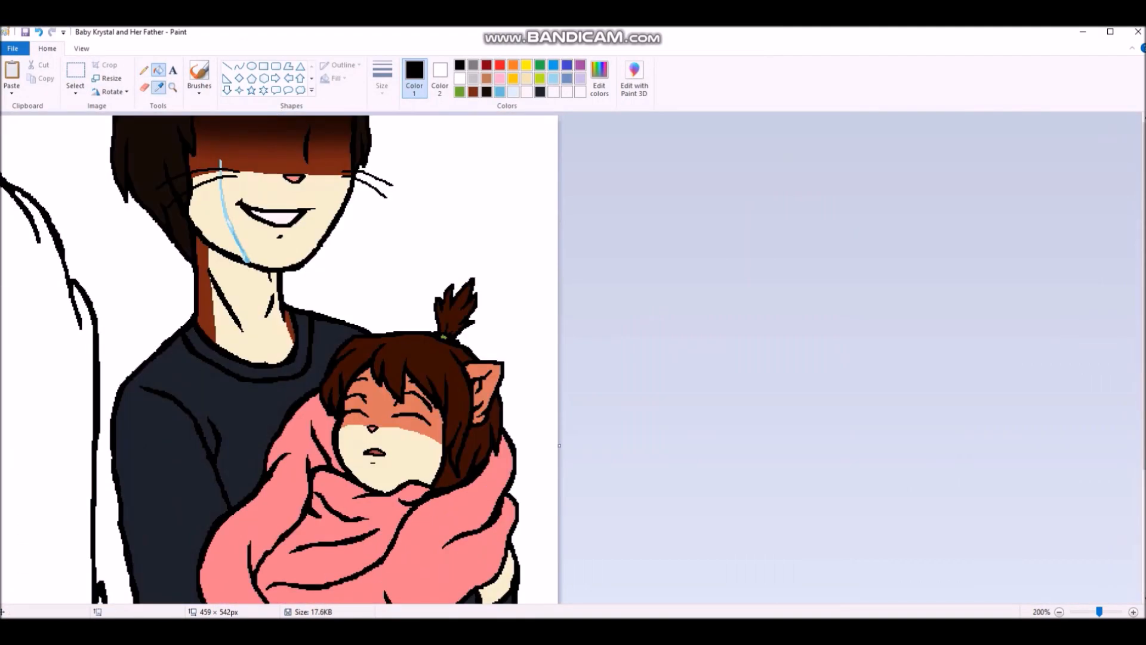
pyautogui.click(1058, 611)
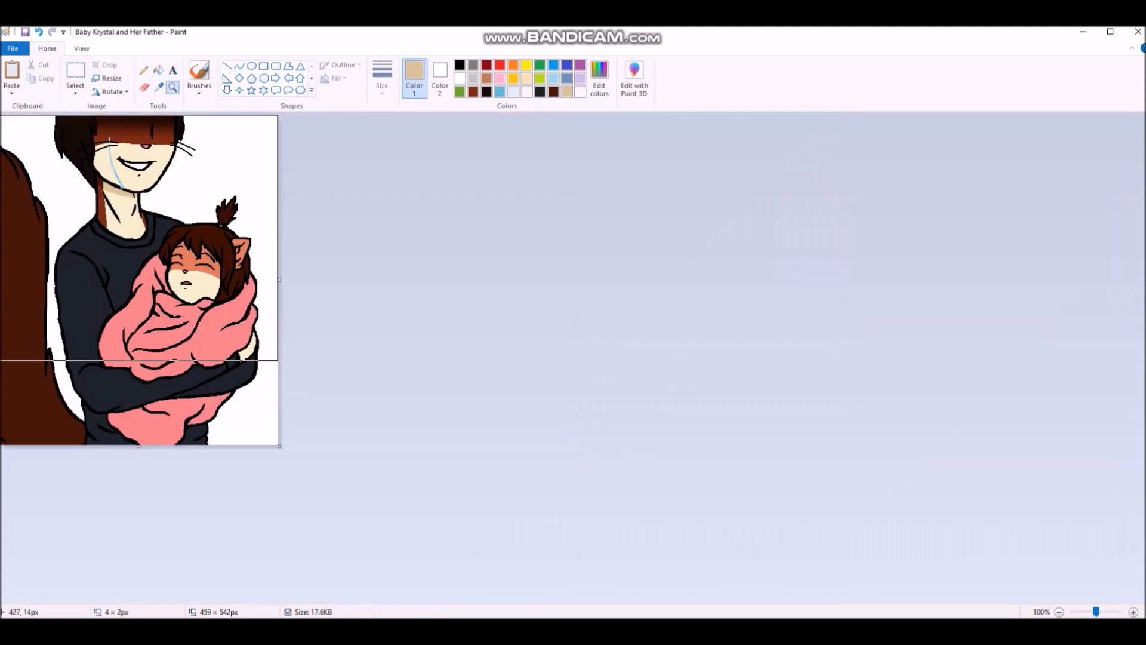
pyautogui.click(599, 79)
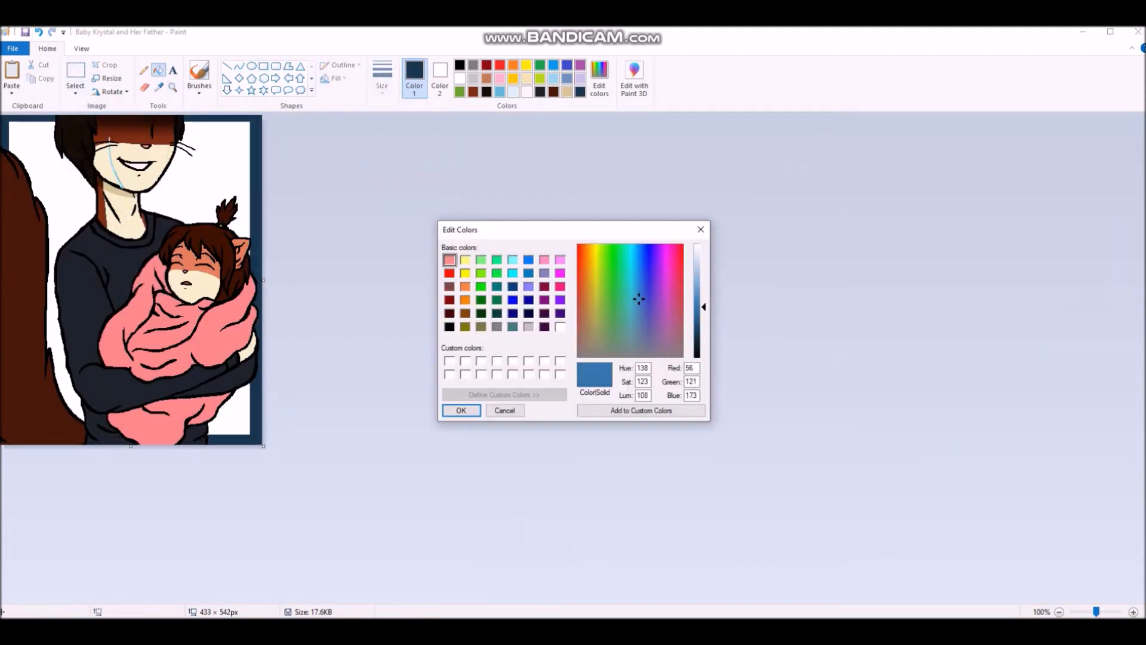